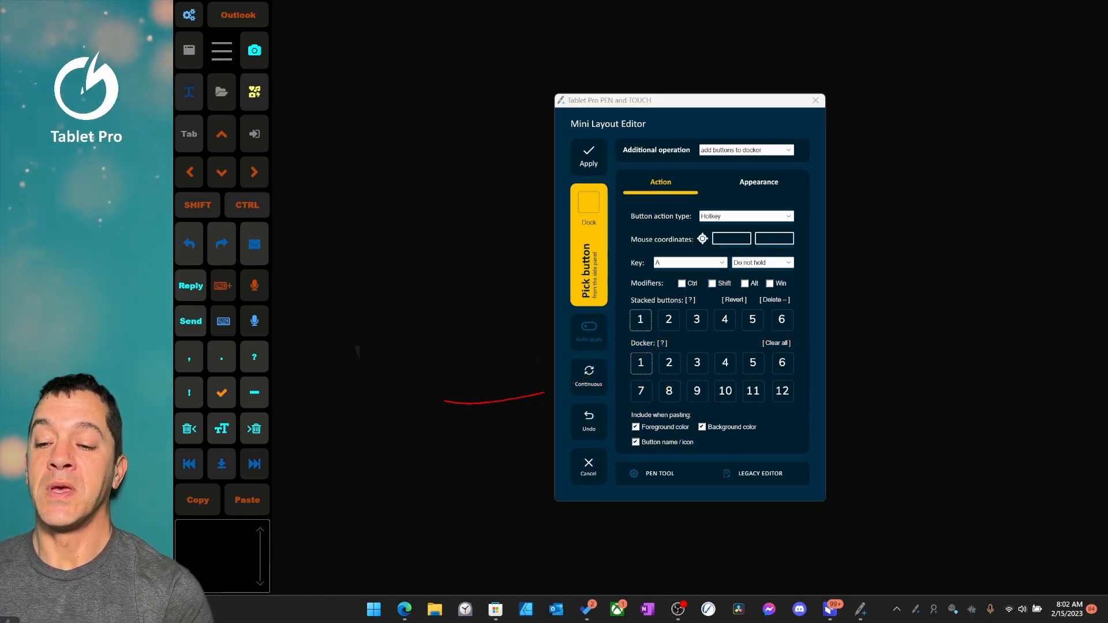
Dock the Alt+S Send button from the side panel into docker slot 1.
drag(289, 289, 289, 449)
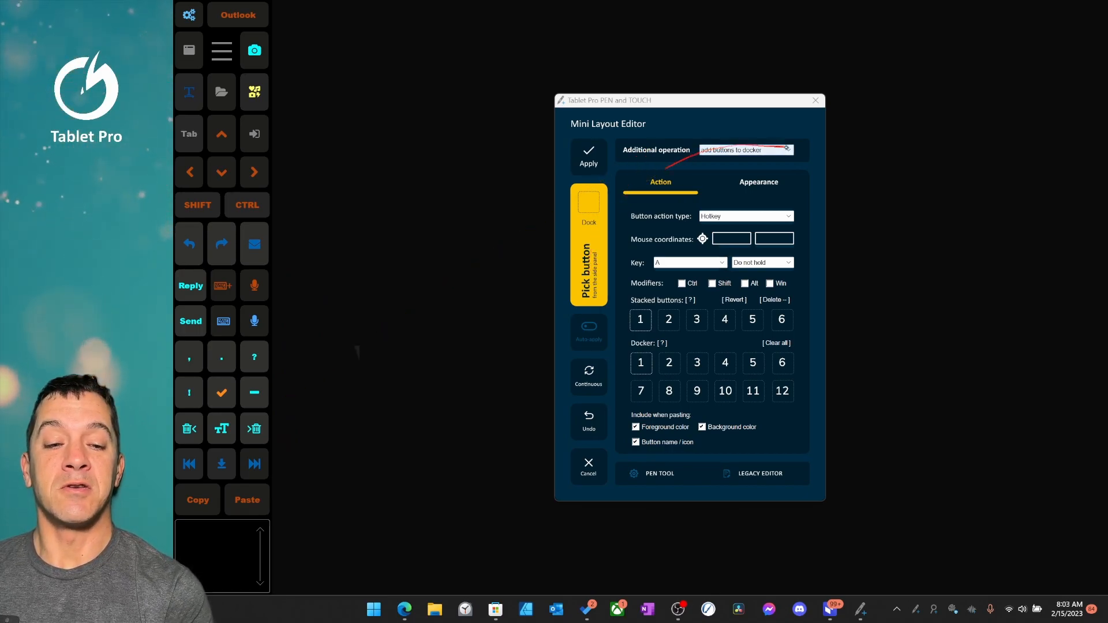
click(744, 150)
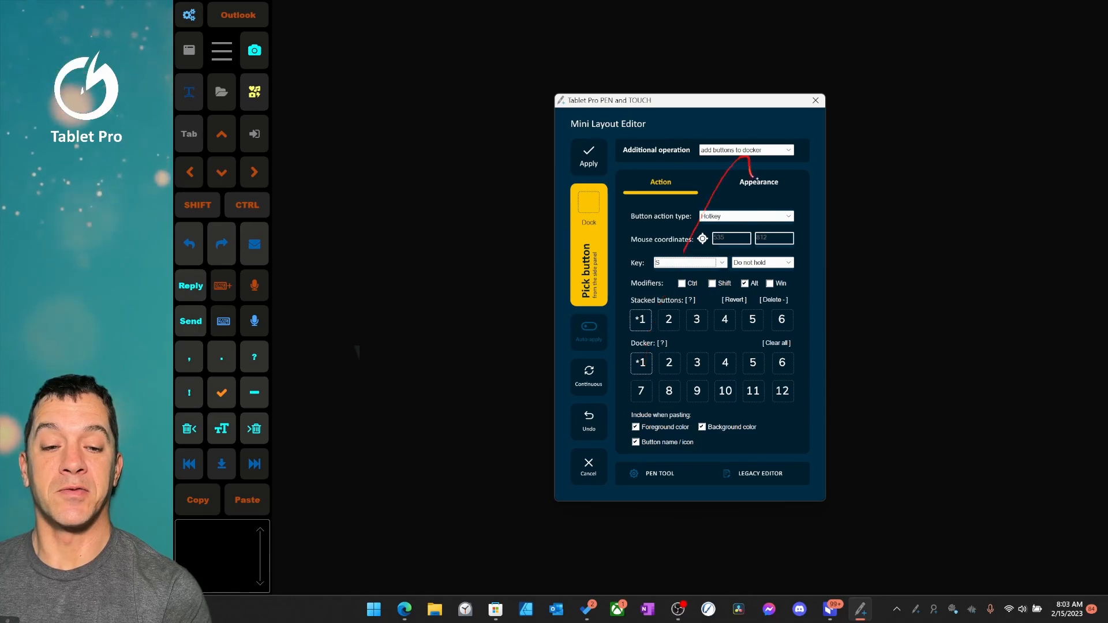
Dictate 'send' as the docked Send button's tooltip, then pick the next button.
click(758, 182)
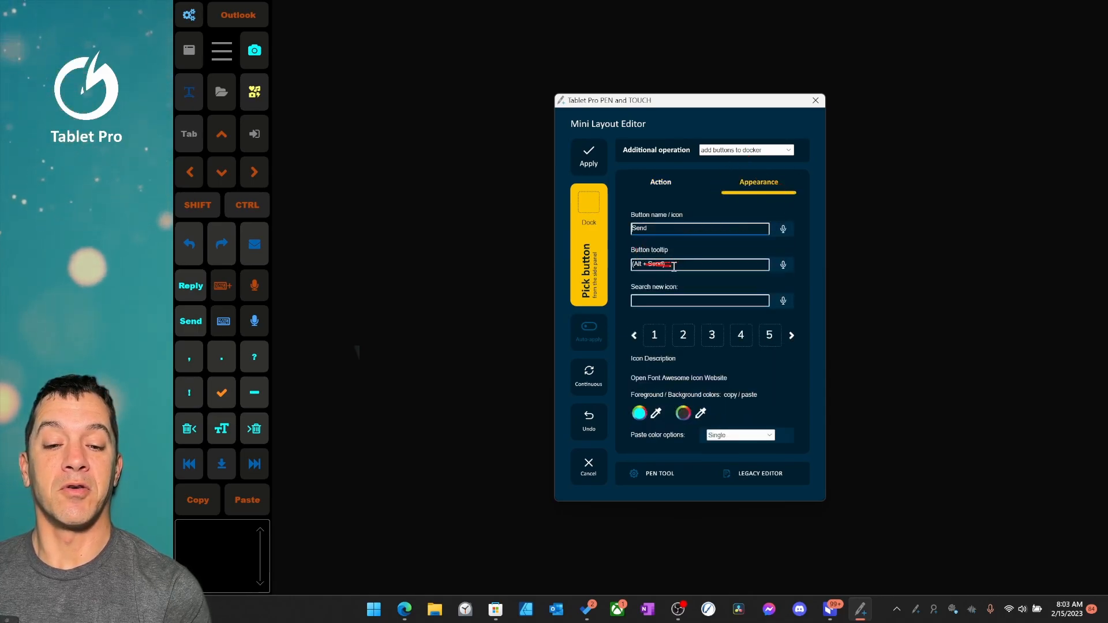
click(661, 181)
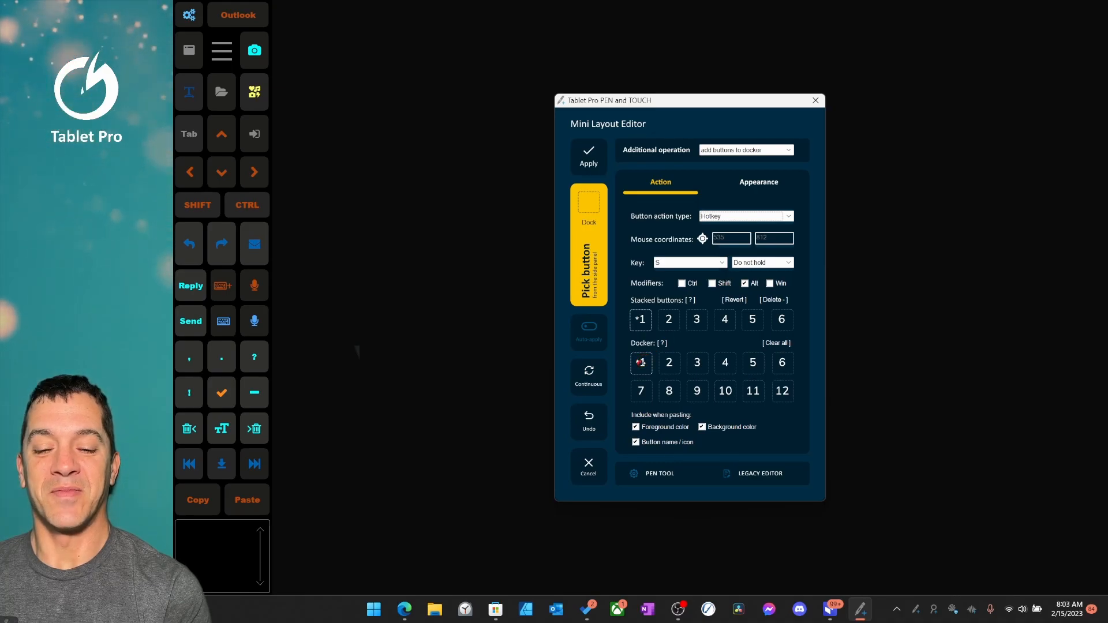
click(758, 182)
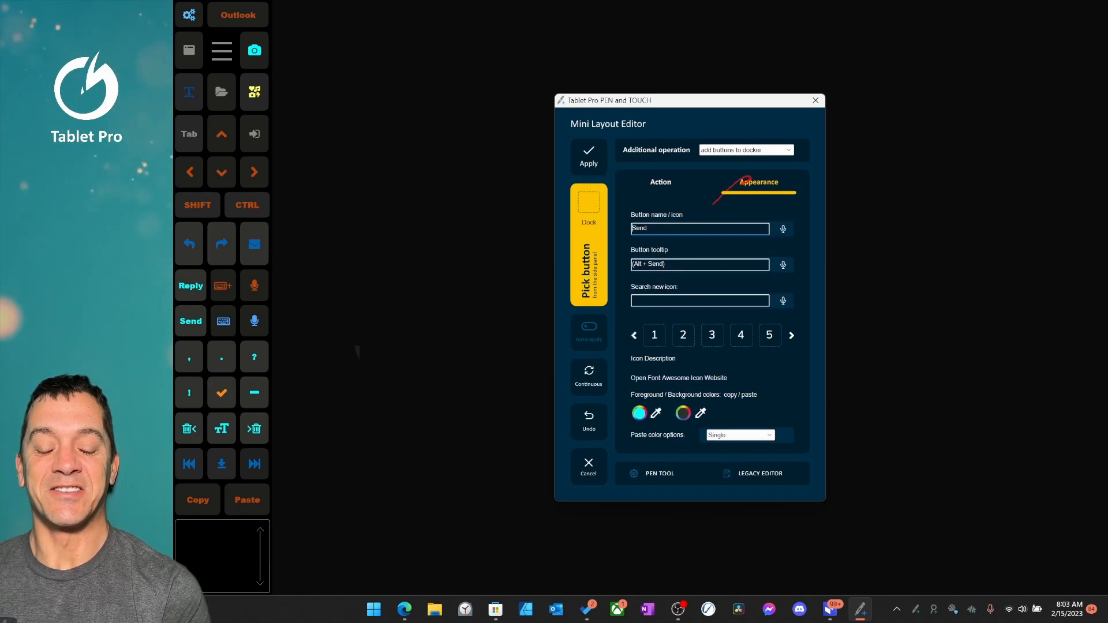
click(783, 264)
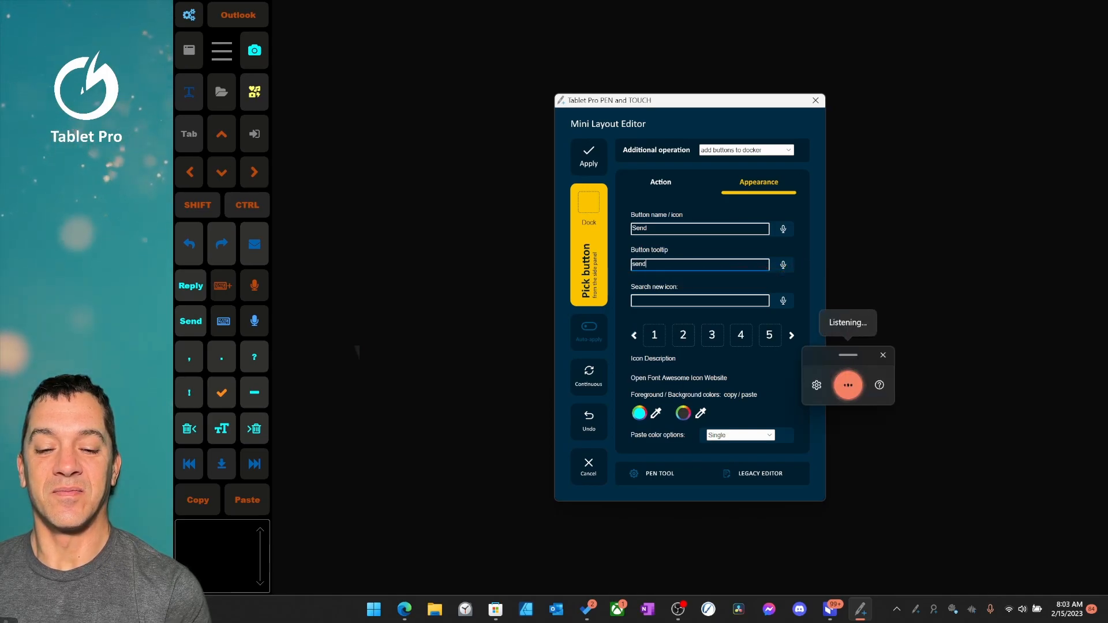
click(659, 181)
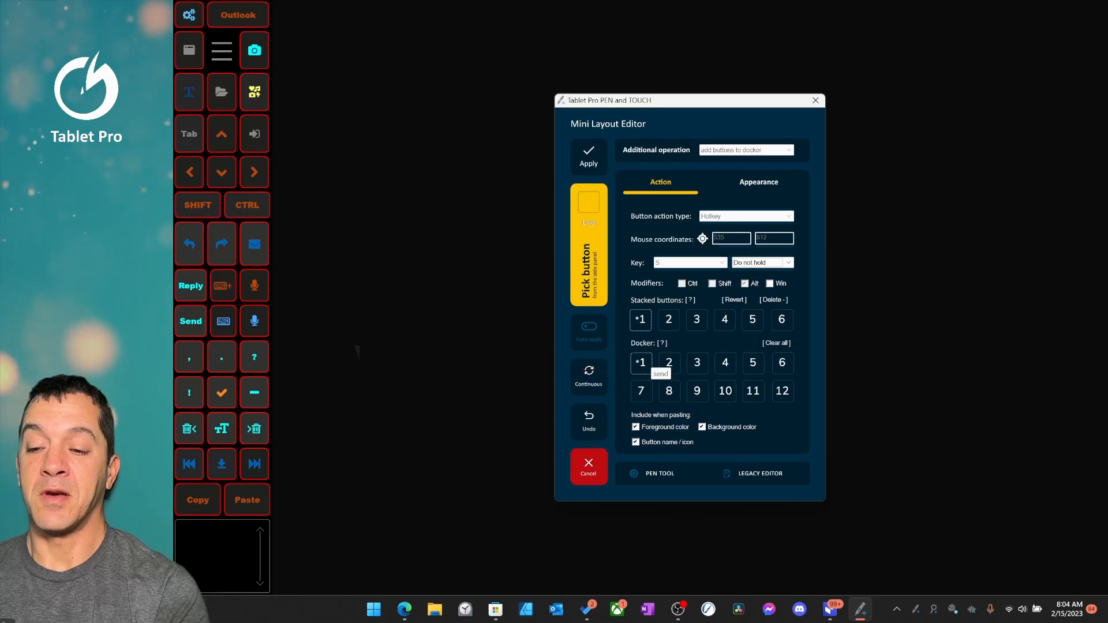
Dock Reply, on-screen keyboard, dictation and Backspace buttons into slots 2–7.
click(668, 363)
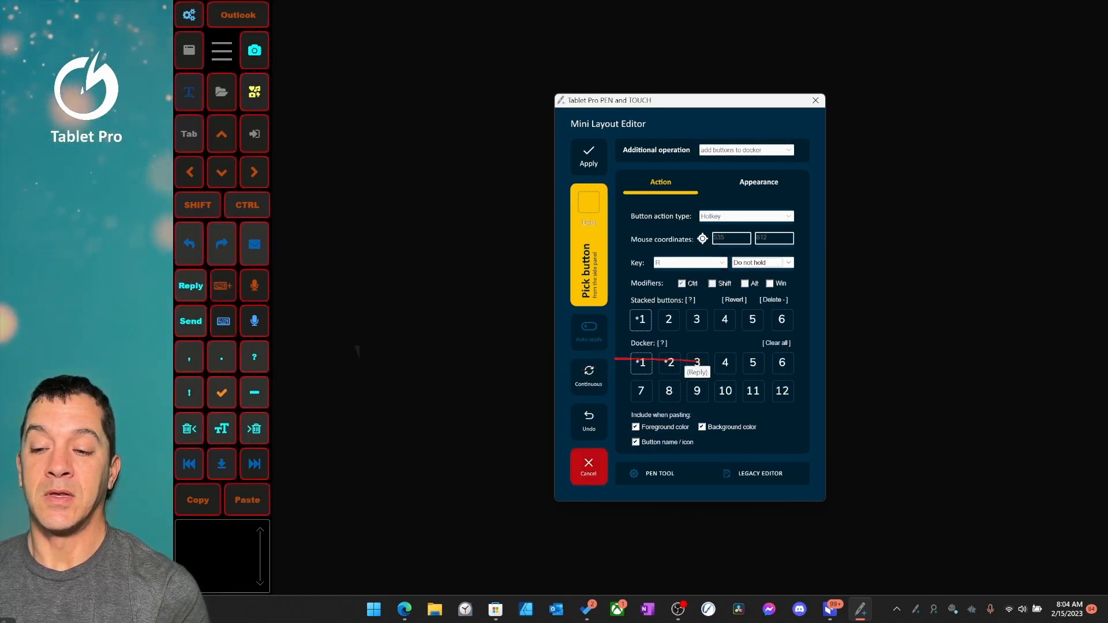
click(696, 362)
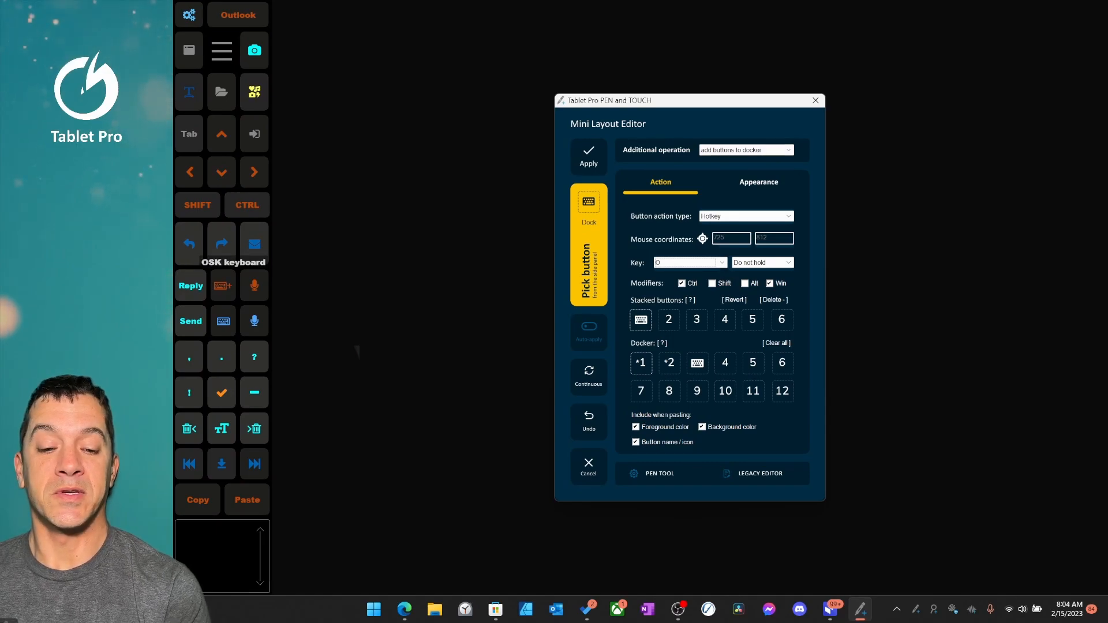
click(588, 247)
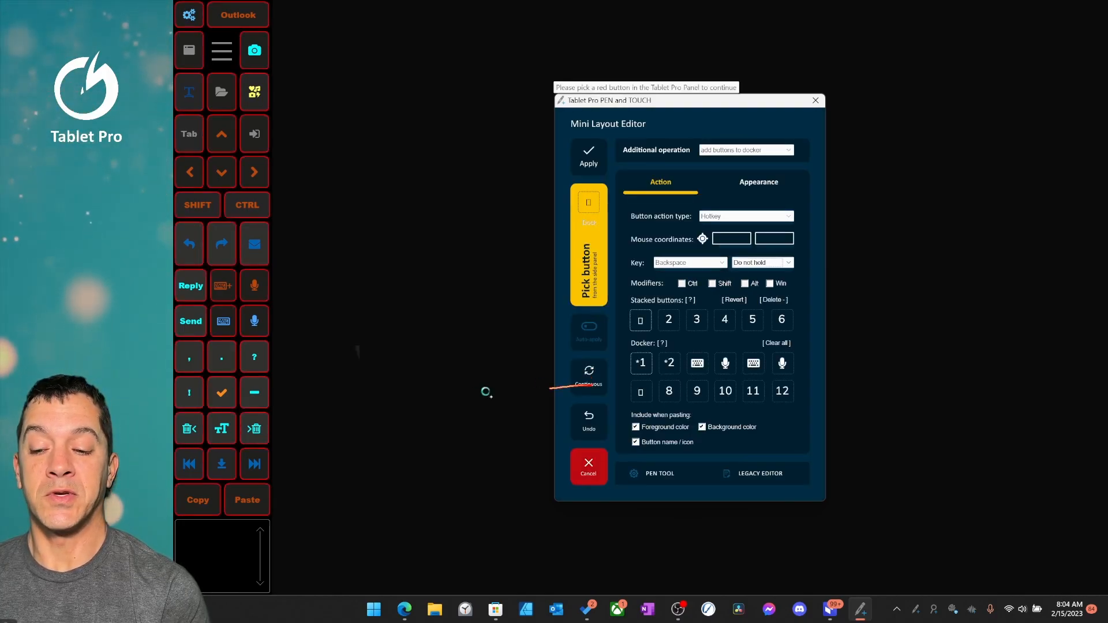
Dock the change-case, skip, download and Home buttons into slots 8–12.
click(221, 428)
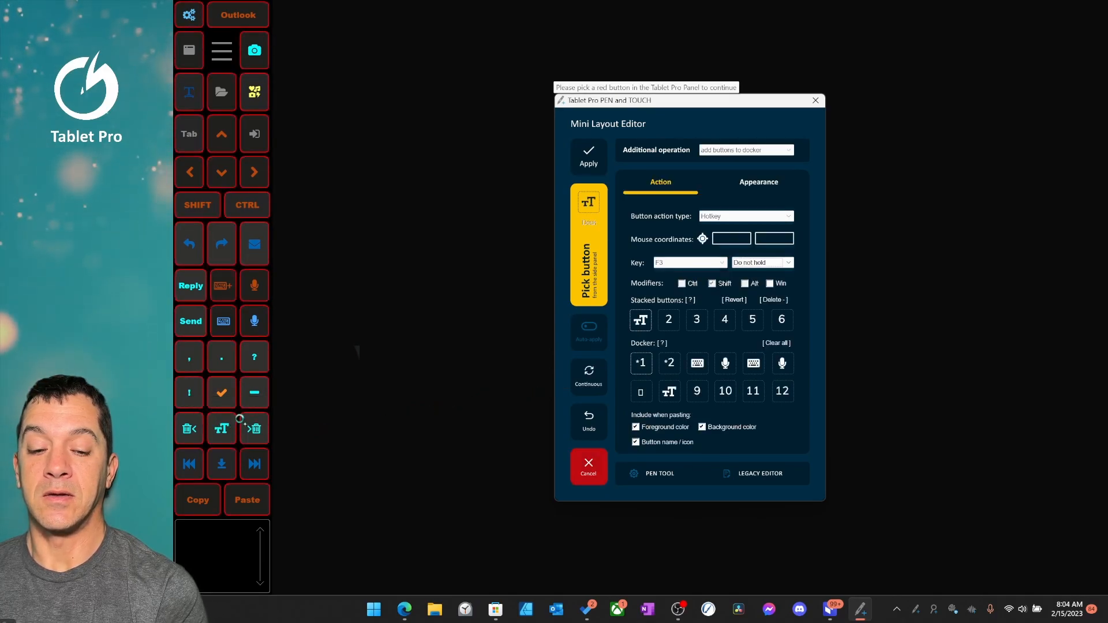
click(221, 463)
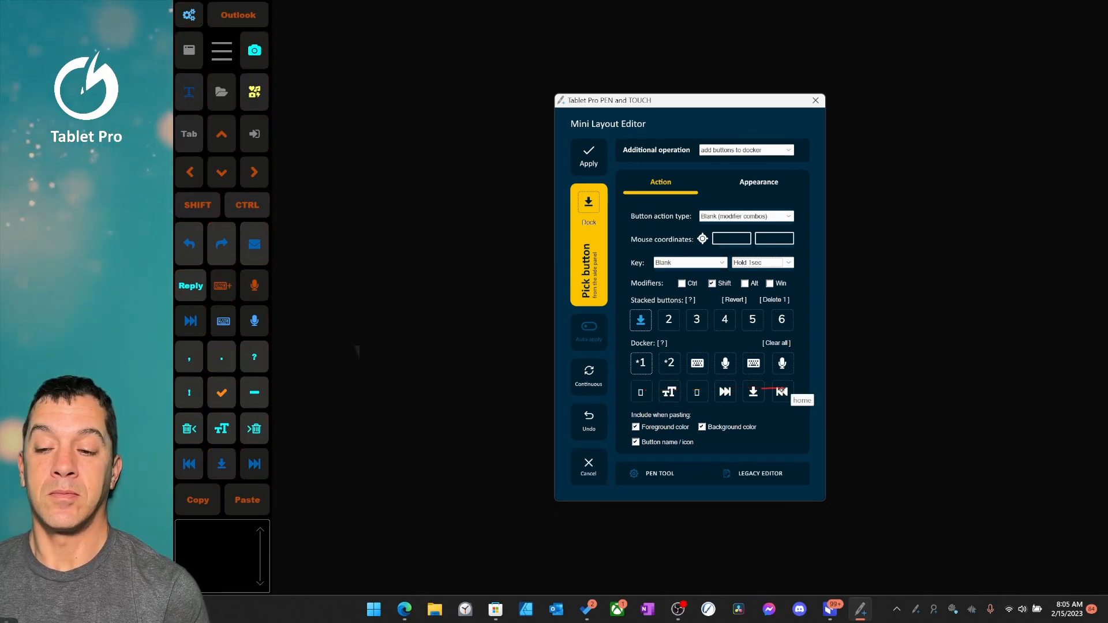
Paste skip, download and Home buttons over the Send row's keyboard and dictation slots.
click(781, 391)
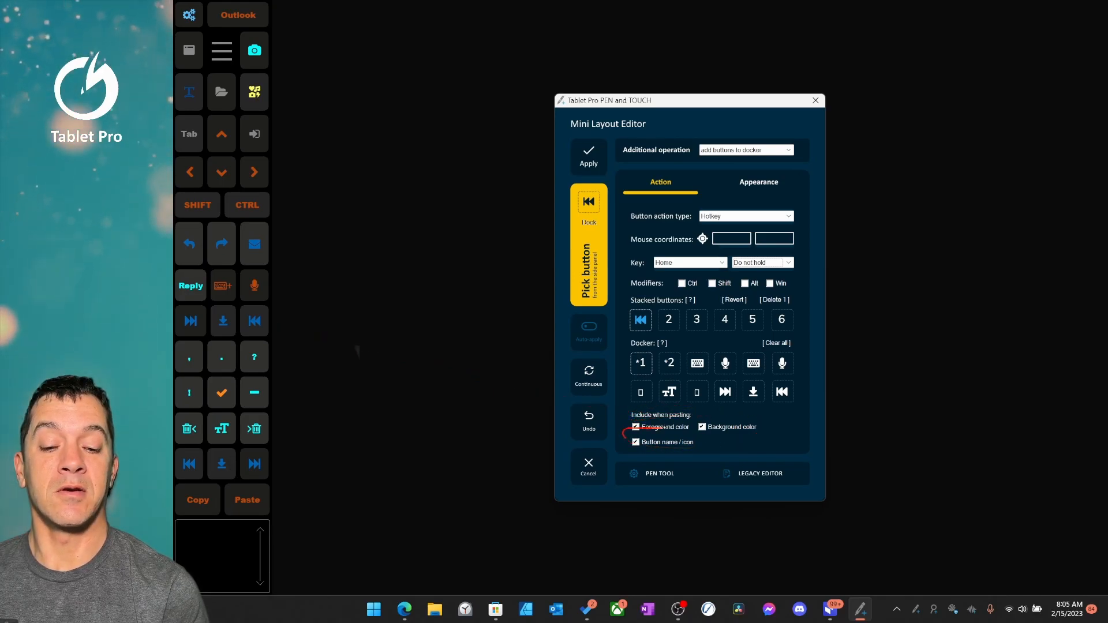
Turn off Foreground color pasting and paste change-case over the Reply row's dictation button.
click(635, 428)
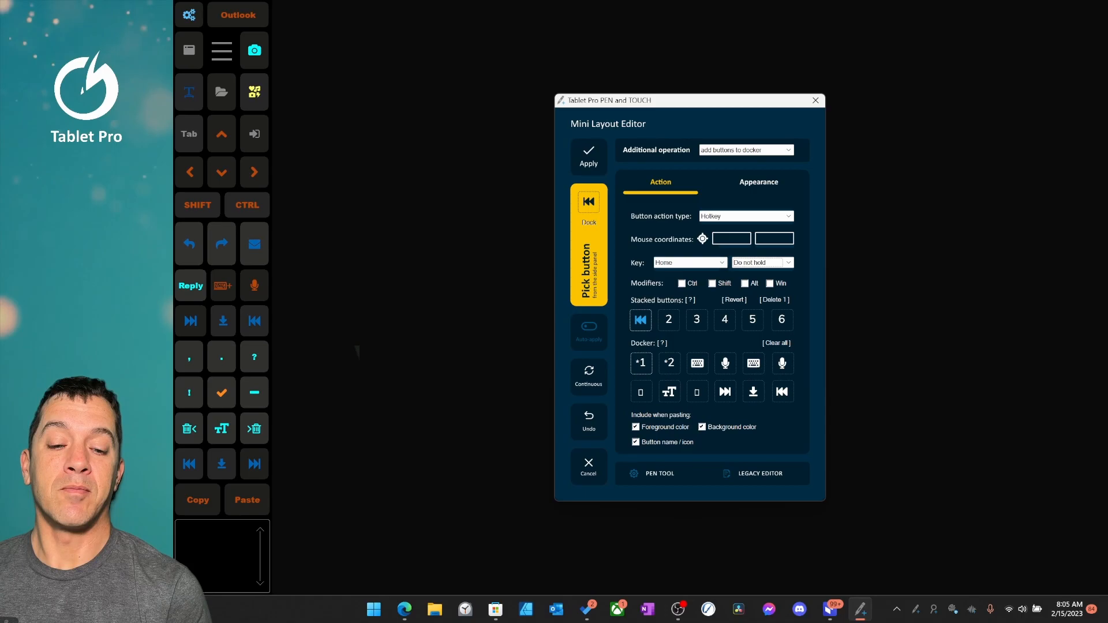
mouse_move(588, 371)
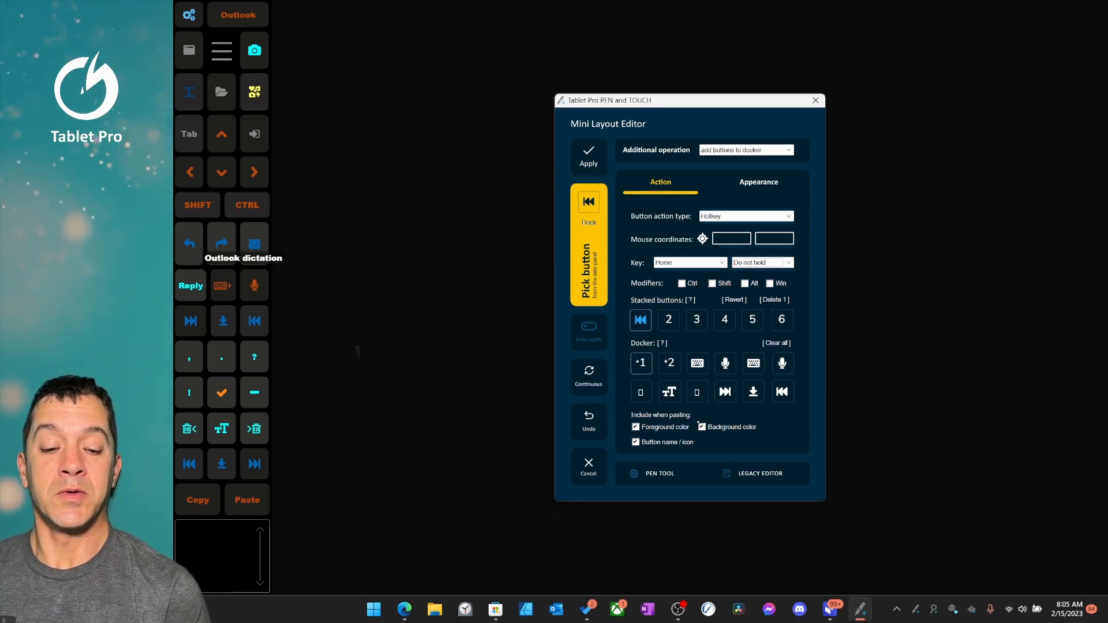
click(636, 427)
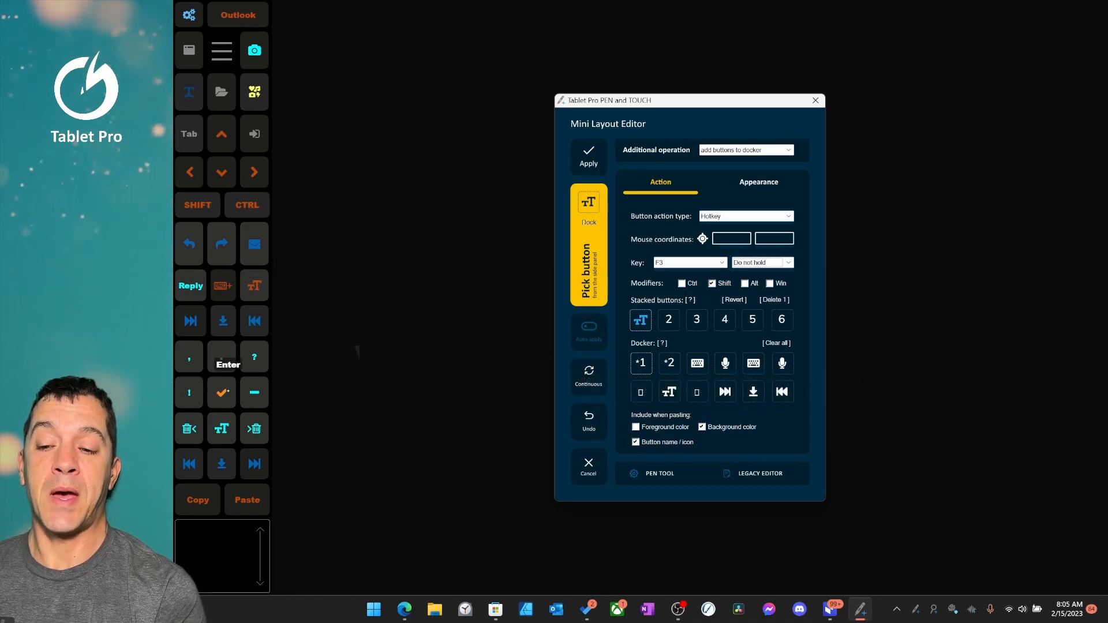
mouse_move(589, 374)
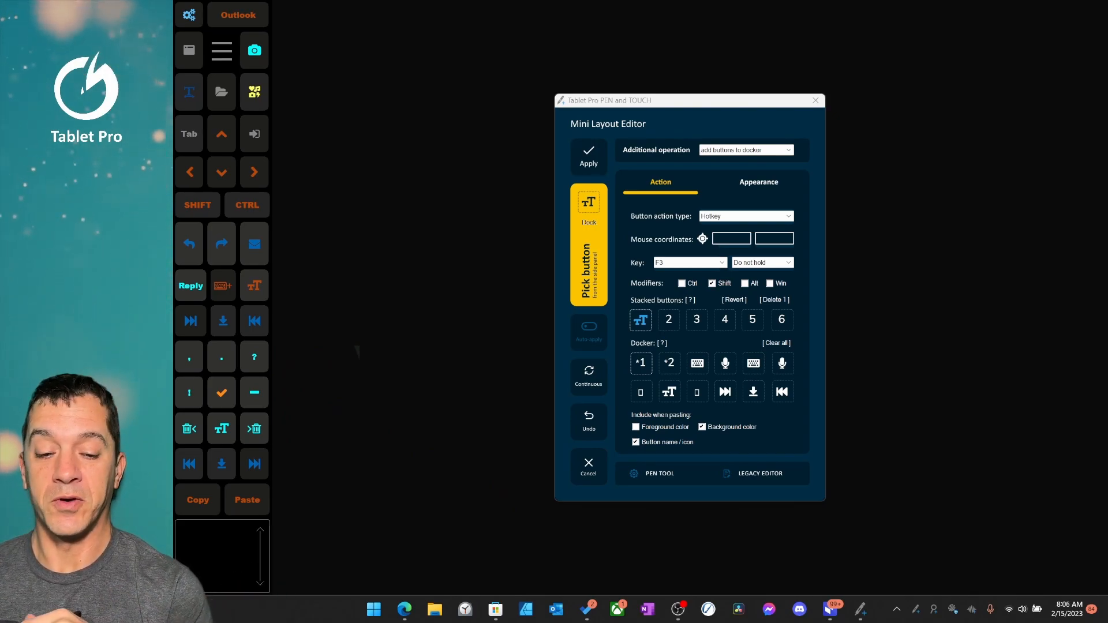
Load the ONENOTE.EXE preset, clear all docker buttons, and start picking a button.
click(635, 427)
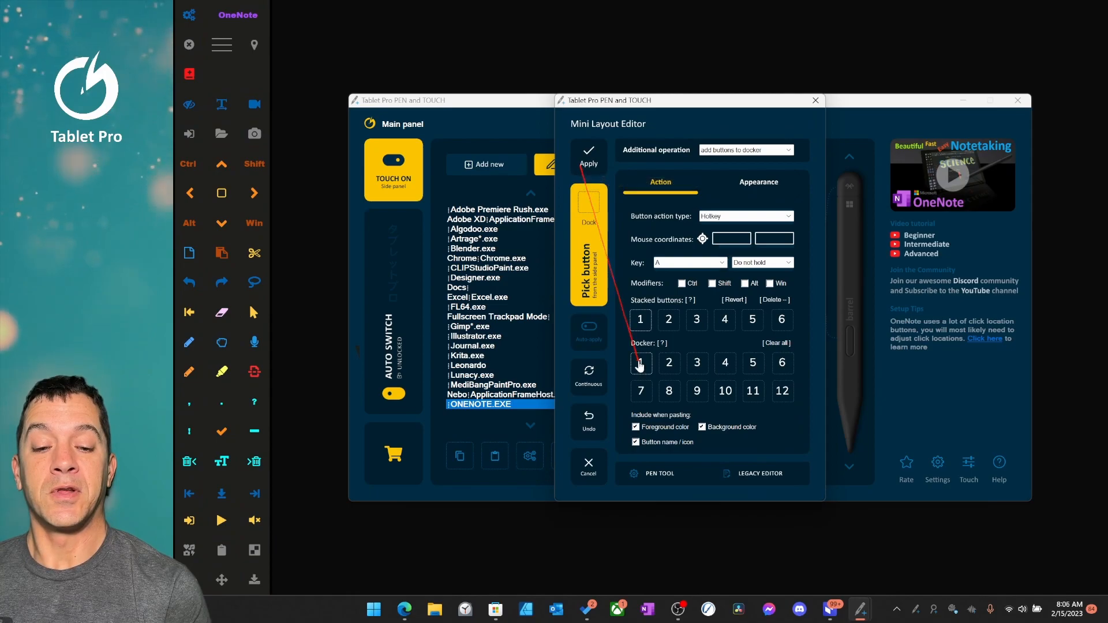
click(640, 363)
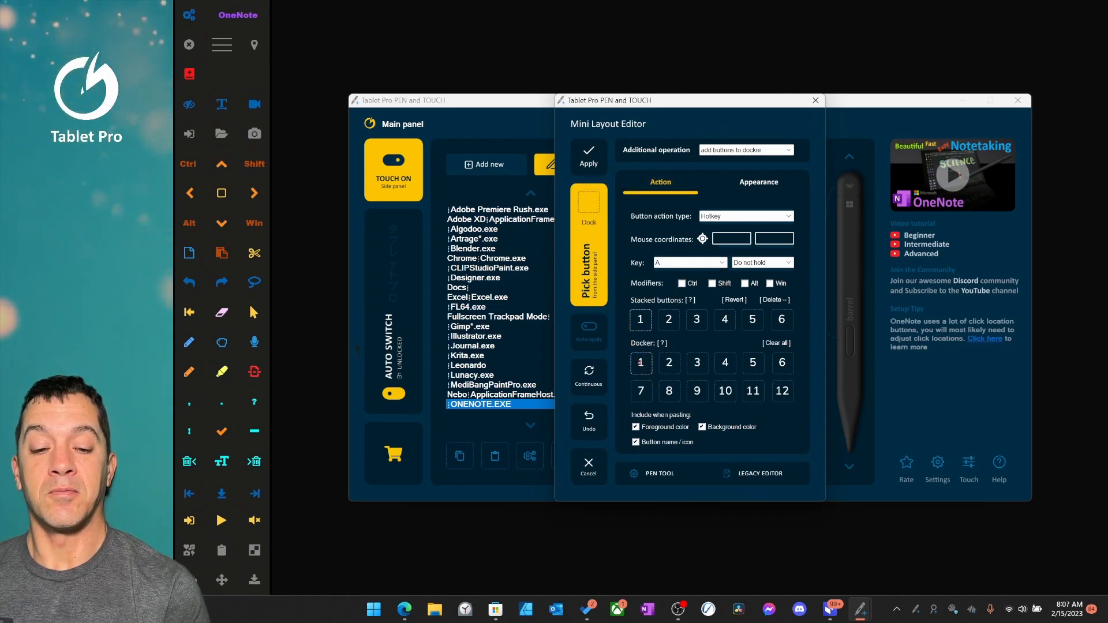
click(588, 246)
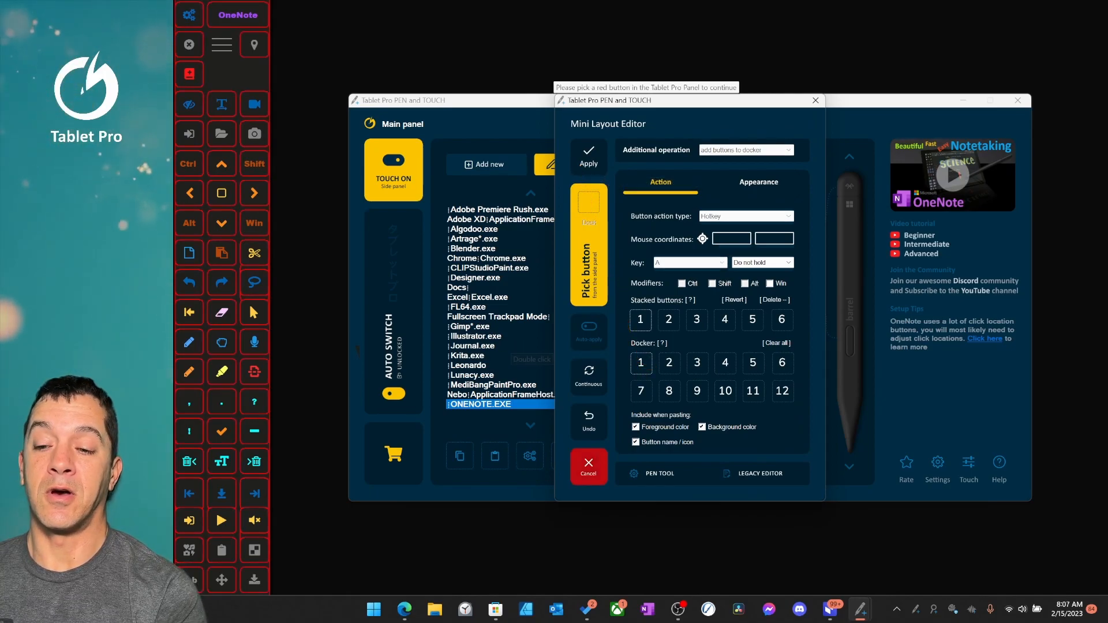